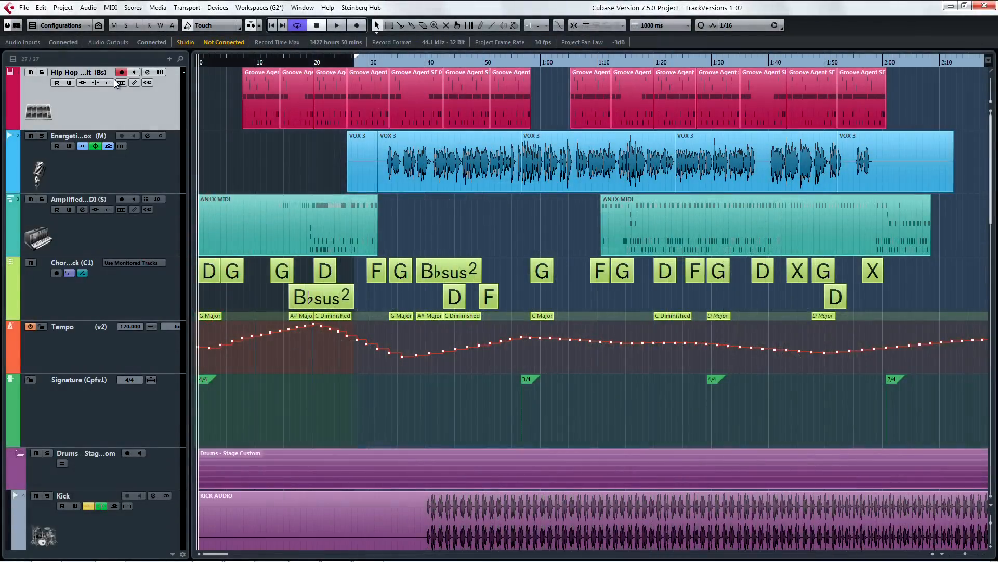
Step: Select a range over bar 1 on the drum tracks in the TrackVersions 1-01 project
{"action": "left_click", "coordinate": [81, 272]}
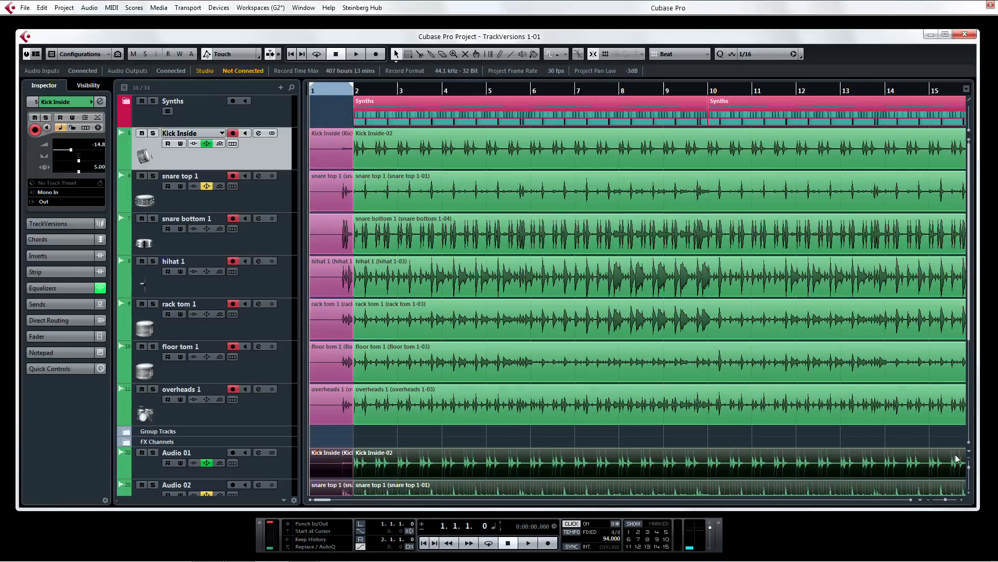
{"action": "scroll", "scroll_direction": "down", "scroll_amount": 3}
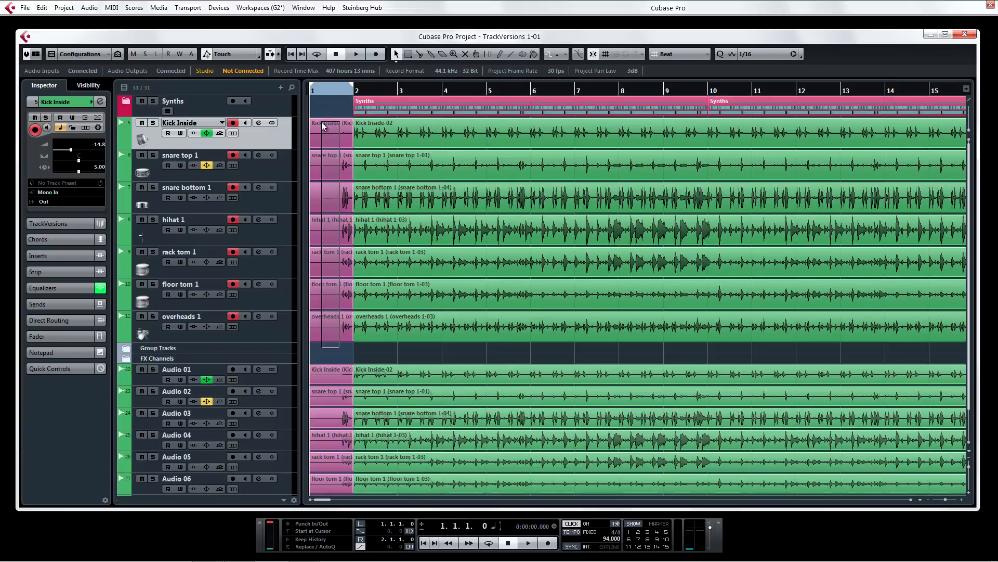
{"action": "left_click", "coordinate": [356, 54]}
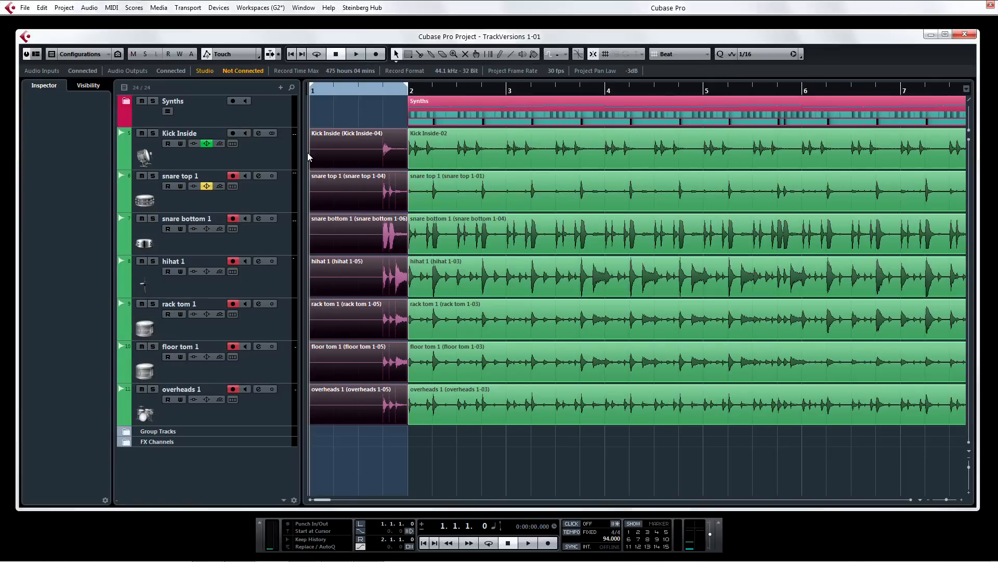
Step: Select the seven drum tracks and add a folder track for them from the context menu
{"action": "left_click", "coordinate": [179, 133]}
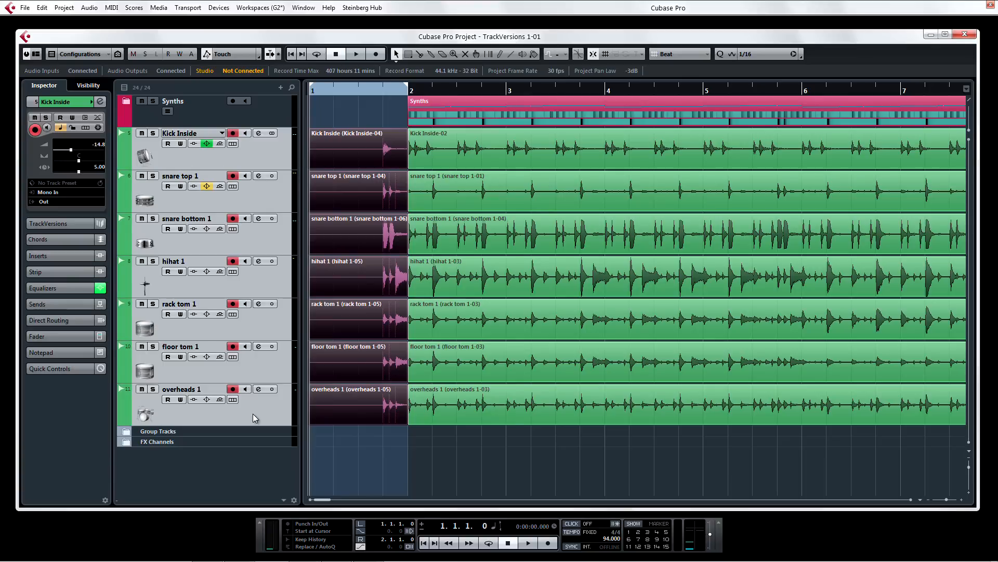
{"action": "right_click", "coordinate": [239, 165]}
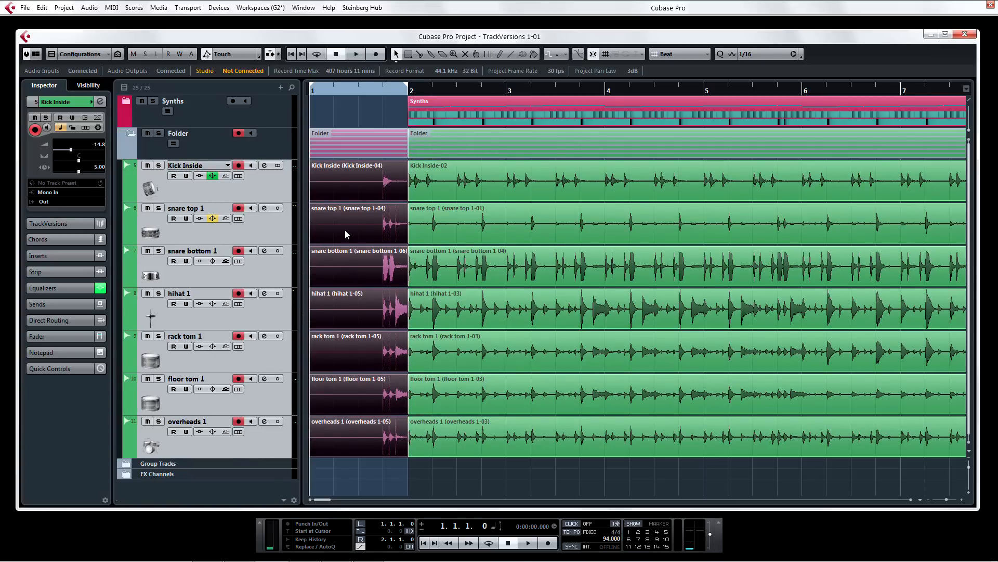
{"action": "mouse_move", "coordinate": [173, 144]}
{"action": "type", "text": "Drums"}
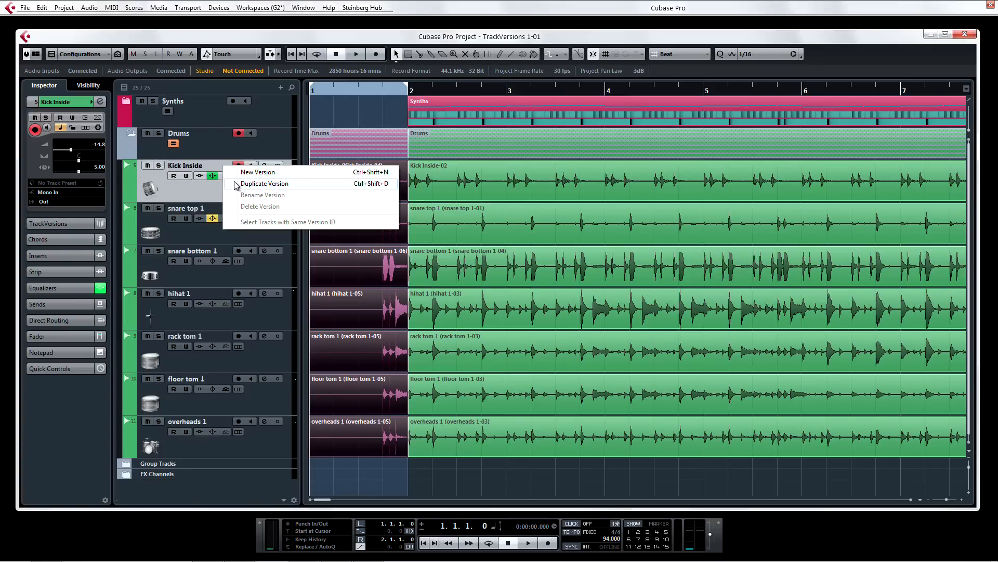
Step: Duplicate the drum tracks' current version and record new takes at bar 1
{"action": "left_click", "coordinate": [264, 183]}
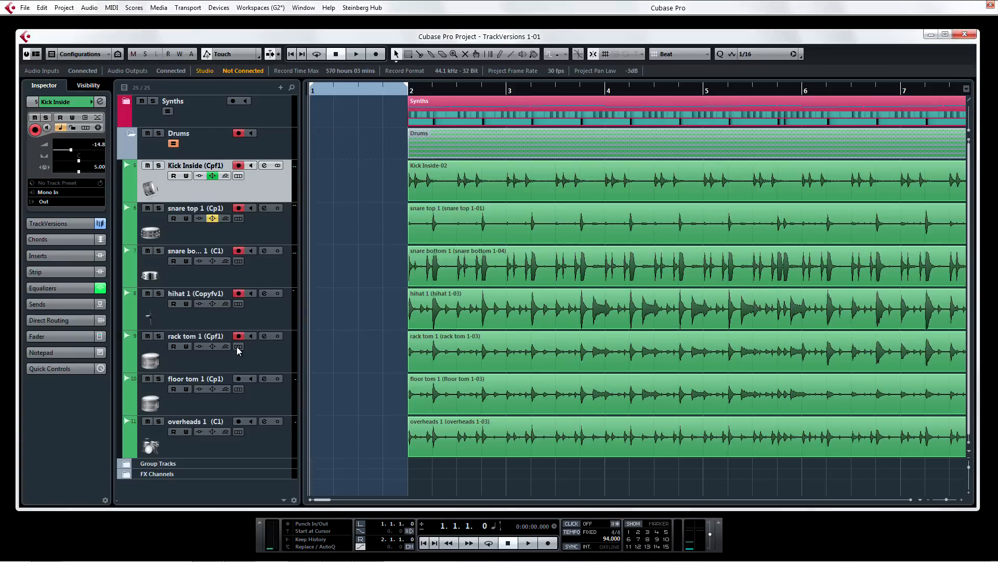
{"action": "left_click", "coordinate": [375, 54]}
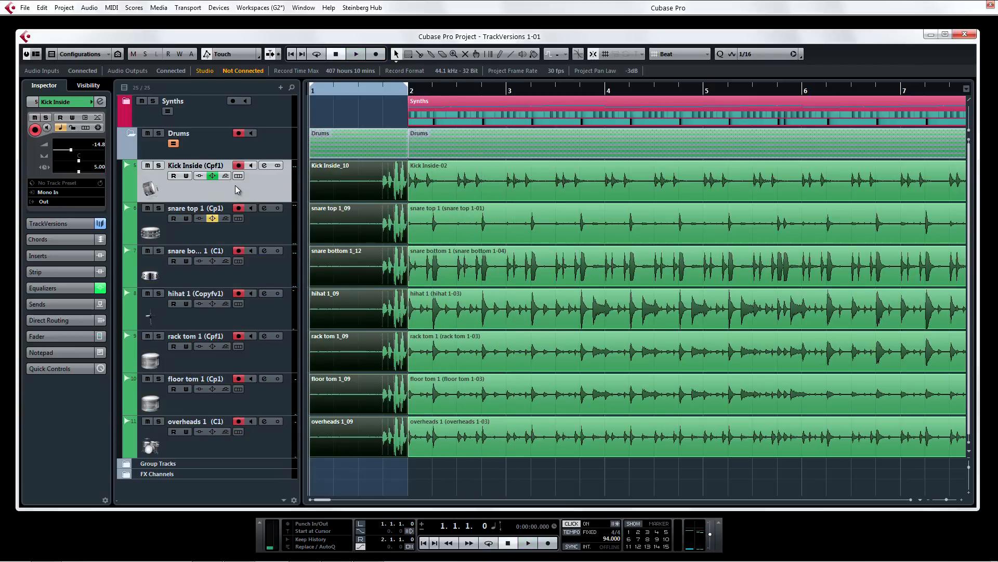
Step: Rename the drum tracks' version v1 to Drummer's Choice
{"action": "left_click", "coordinate": [239, 174]}
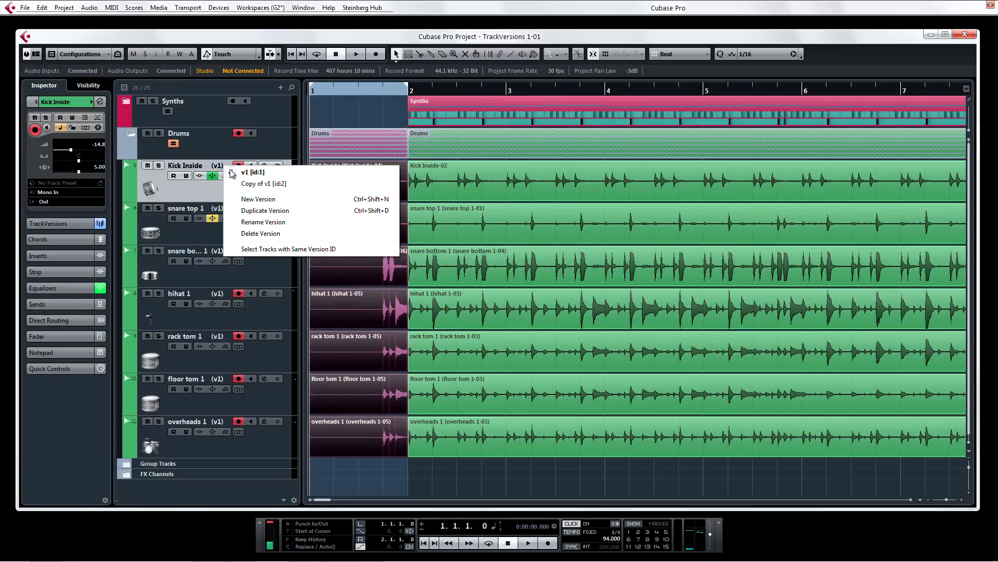
{"action": "left_click", "coordinate": [263, 183]}
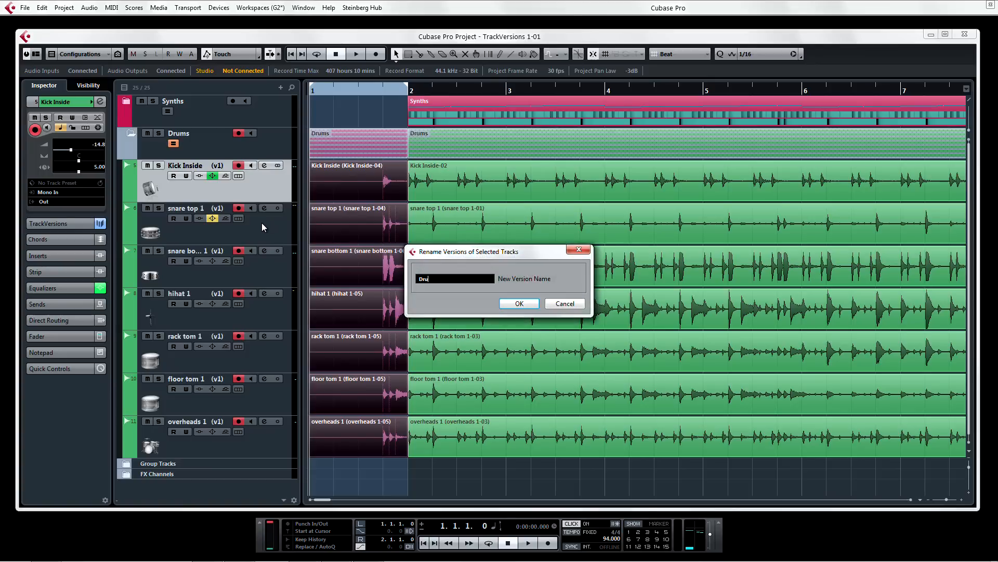
{"action": "type", "text": "Drummer's Choice"}
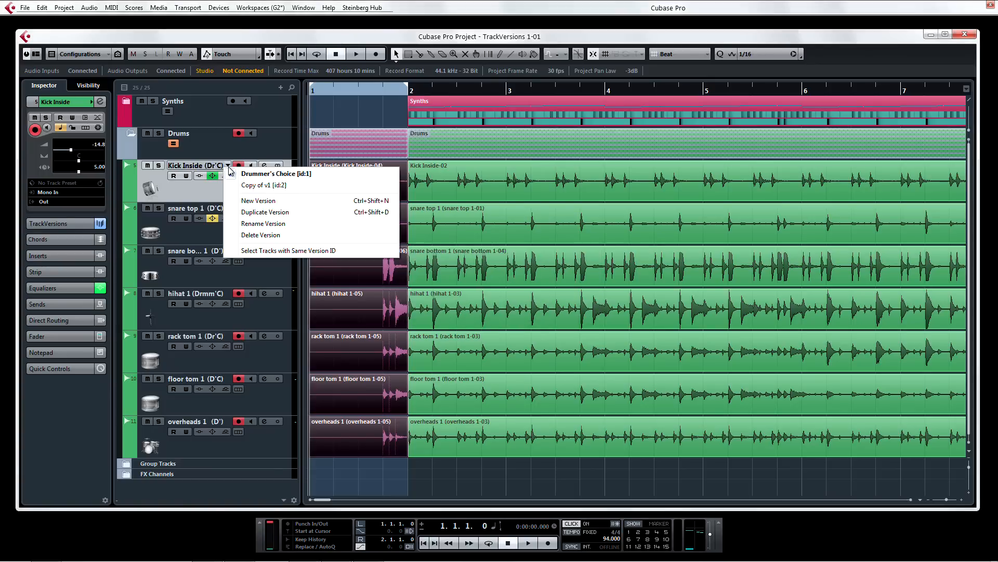
Step: Switch to the copied version and rename it Producer
{"action": "left_click", "coordinate": [264, 185]}
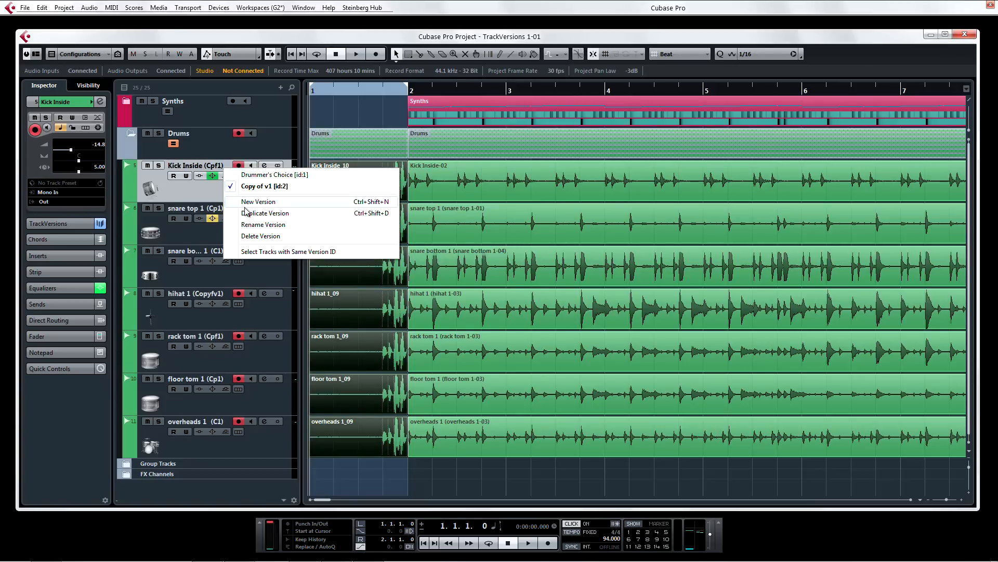
{"action": "left_click", "coordinate": [263, 224]}
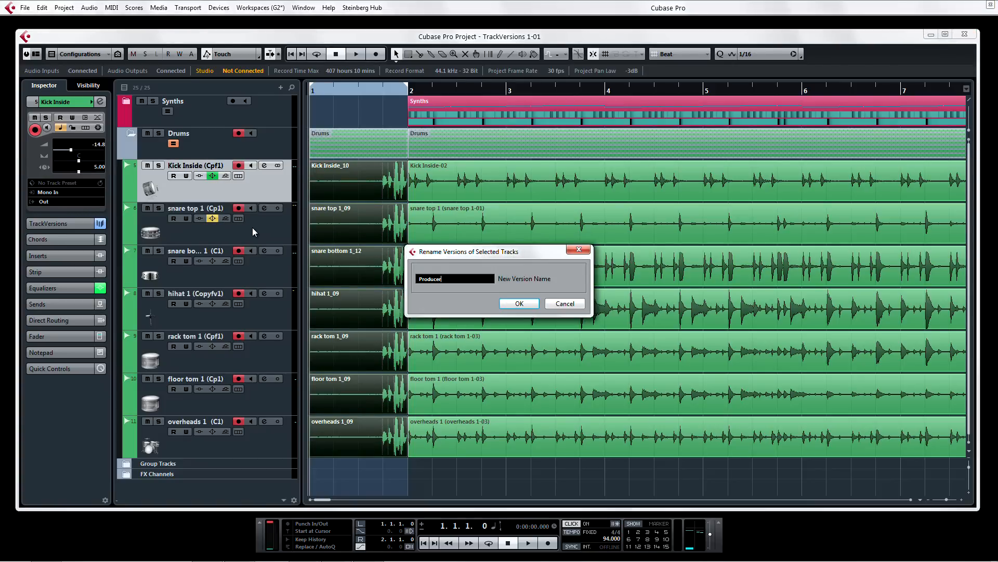
{"action": "left_click", "coordinate": [519, 304]}
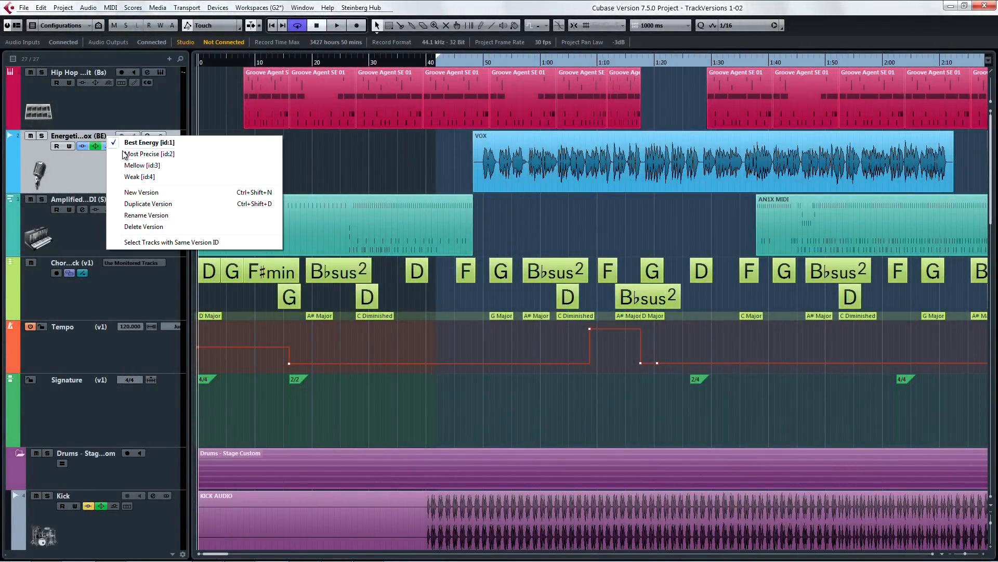
Step: Switch the vocal track from Best Energy to its Most Precise version
{"action": "left_click", "coordinate": [141, 164]}
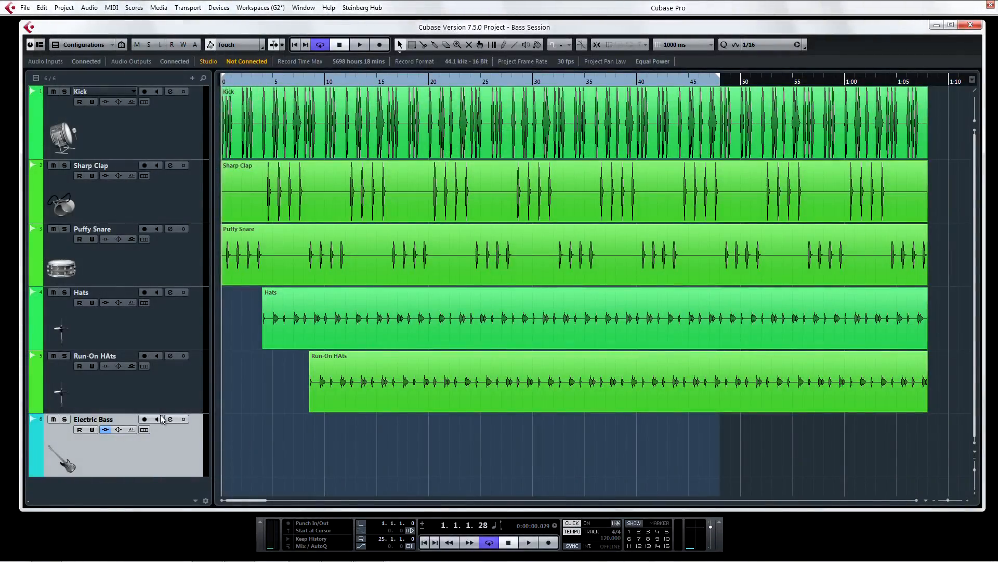
Step: Record-enable Electric Bass and record a bass take spanning the song
{"action": "left_click", "coordinate": [145, 419]}
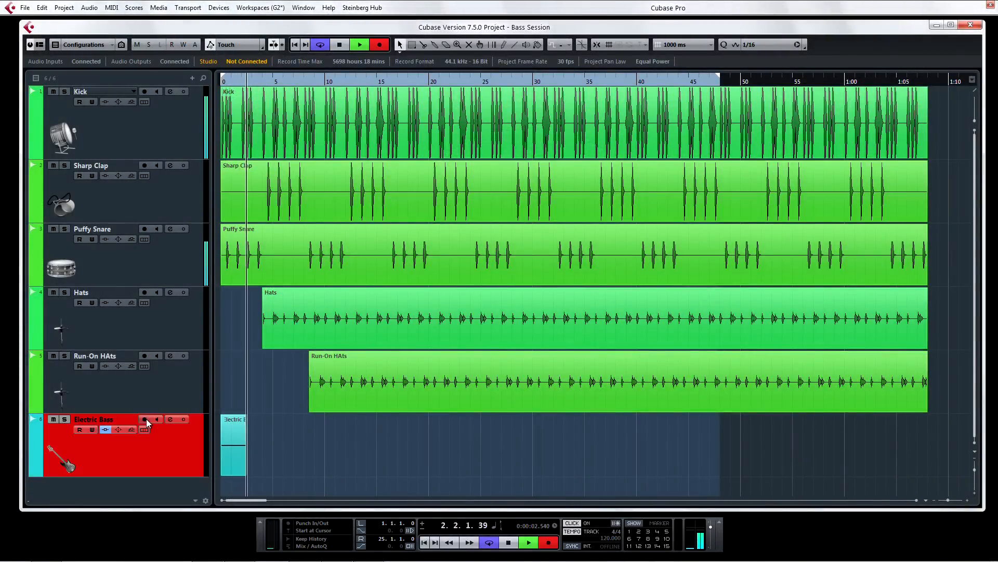
{"action": "left_click", "coordinate": [528, 544]}
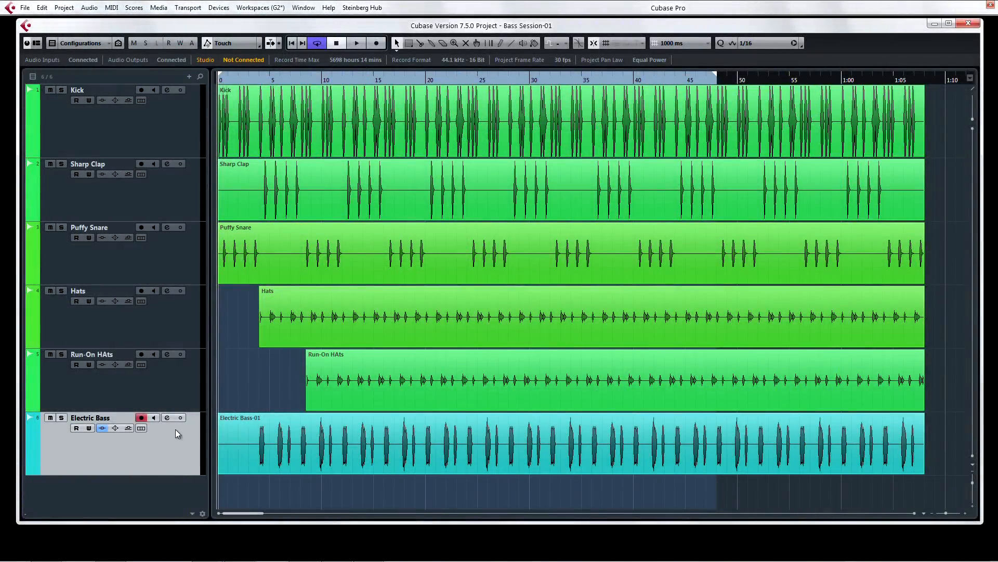
Step: Create a new empty version v2 on Electric Bass and record a fresh take into it
{"action": "left_click", "coordinate": [128, 428]}
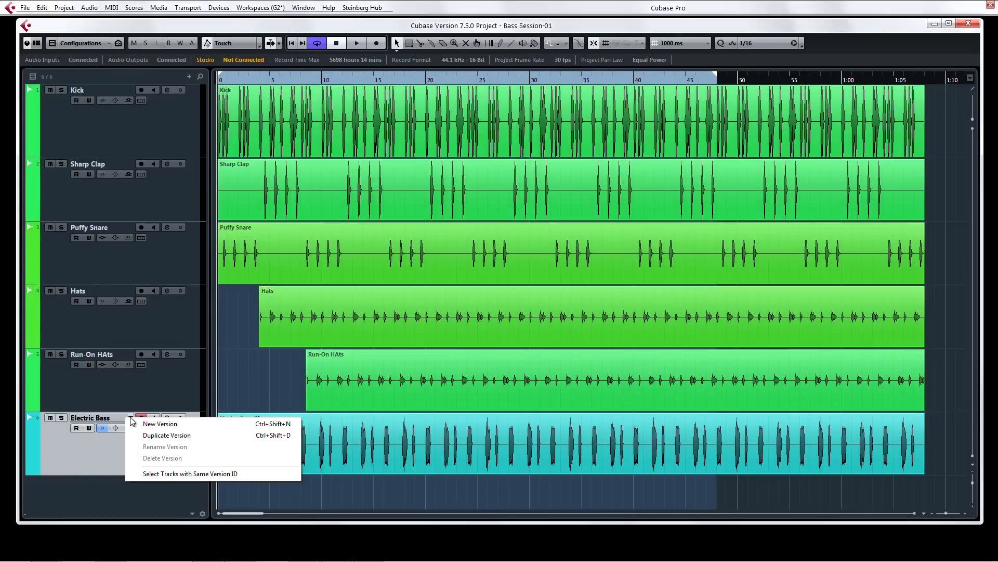
{"action": "left_click", "coordinate": [160, 423]}
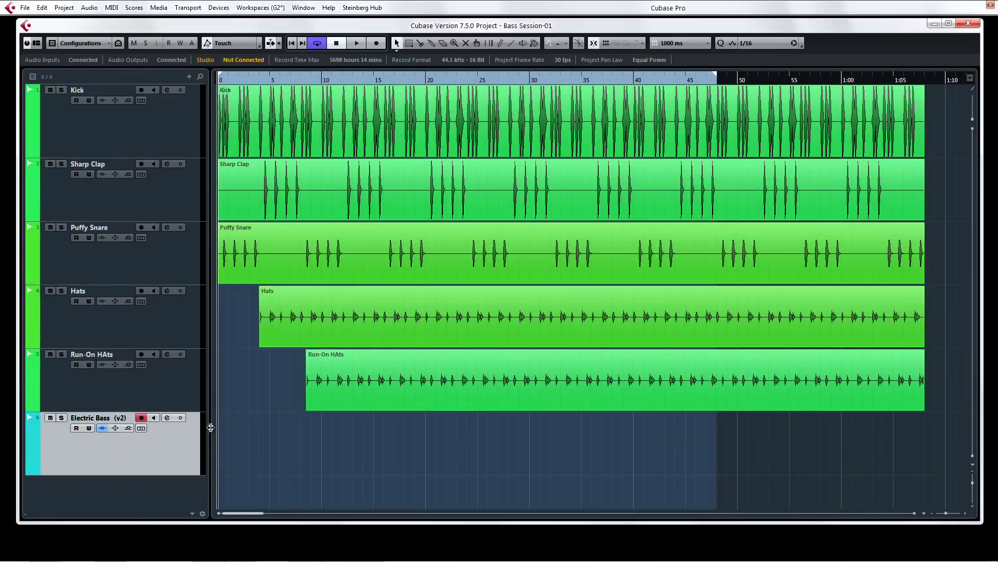
{"action": "left_click", "coordinate": [375, 43]}
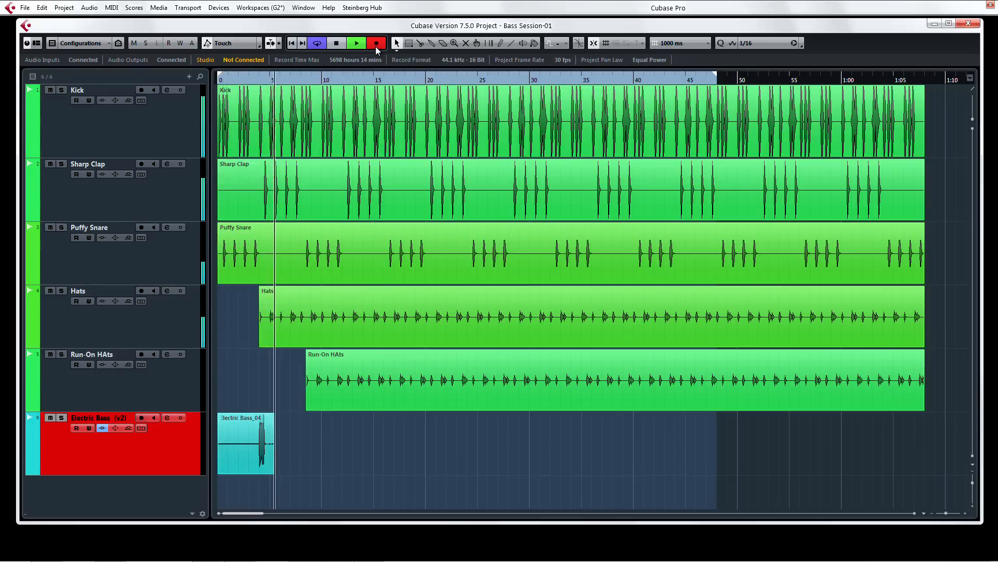
Step: Compare Electric Bass versions v1 and v2, ending on v2
{"action": "left_click", "coordinate": [102, 427]}
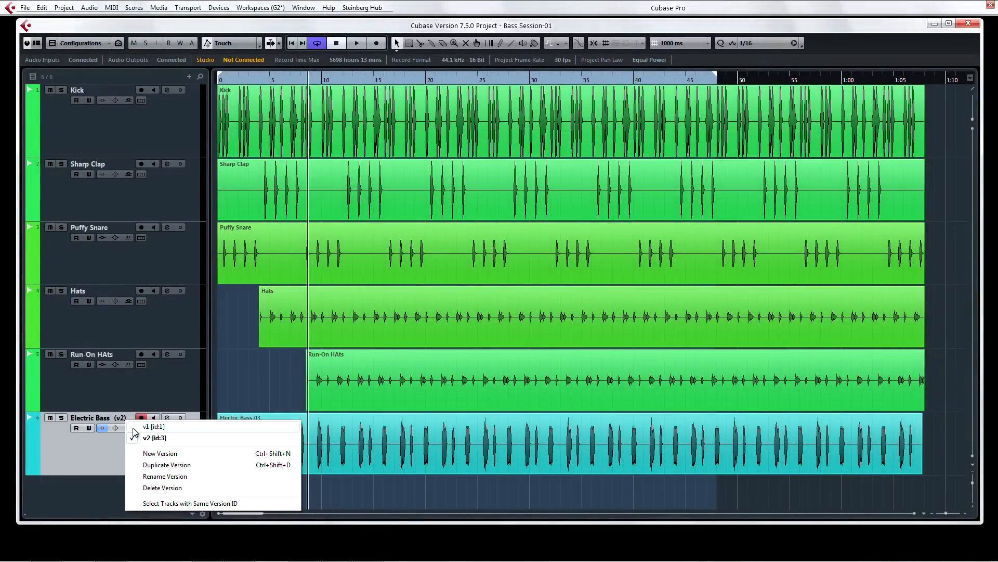
{"action": "left_click", "coordinate": [154, 426]}
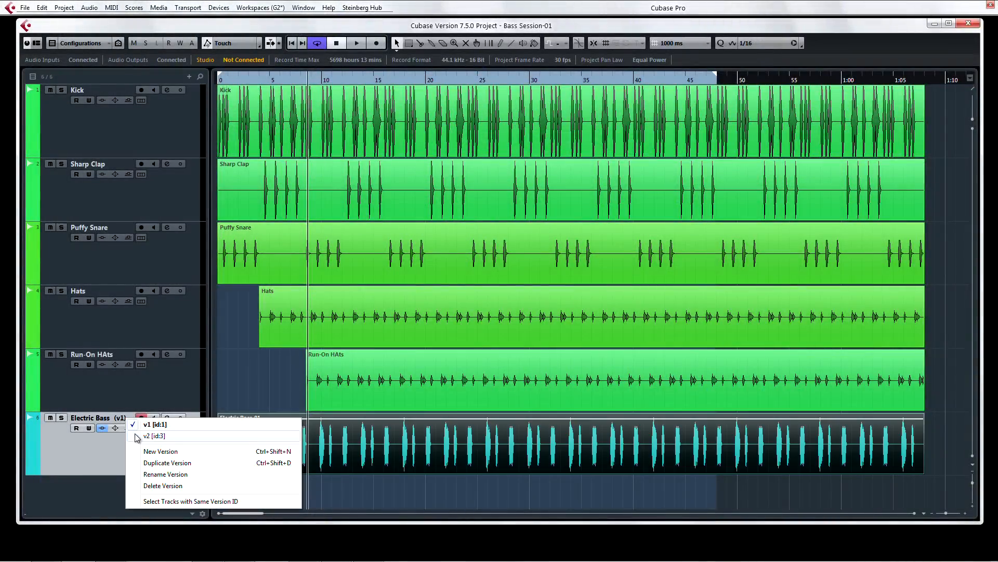
{"action": "left_click", "coordinate": [155, 435]}
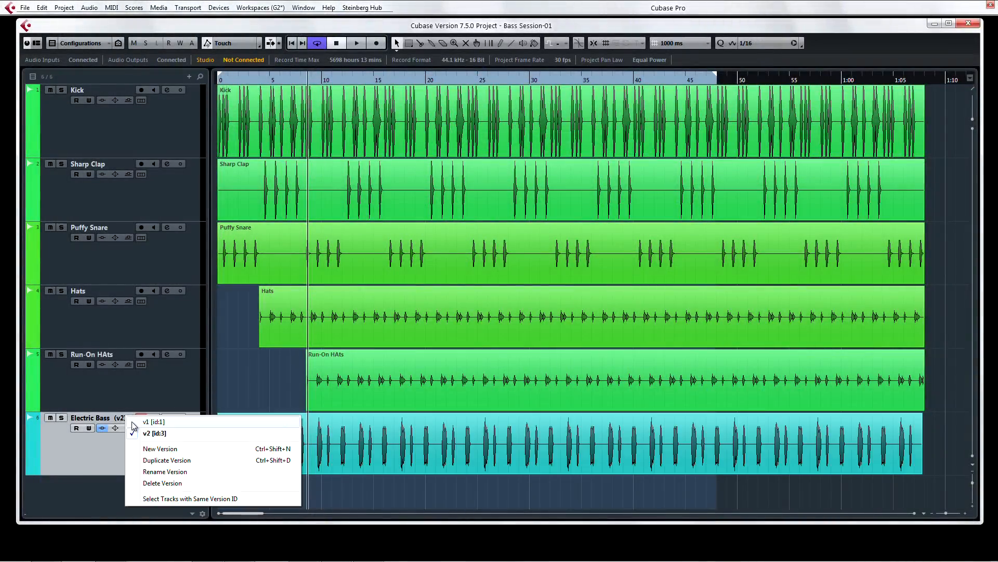
{"action": "left_click", "coordinate": [151, 421]}
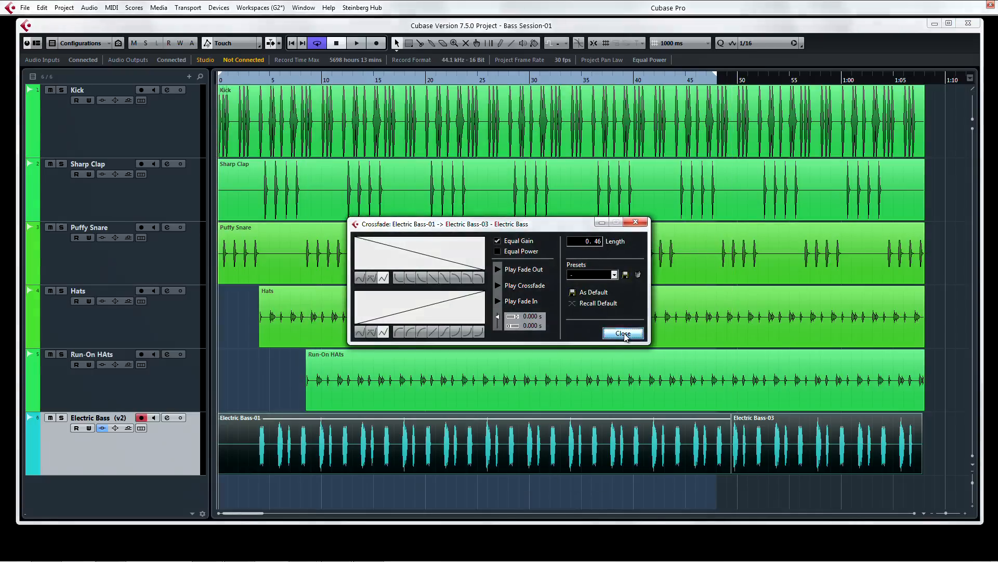
Step: Export an audio mixdown named New Song - Normal Vox
{"action": "left_click", "coordinate": [622, 333]}
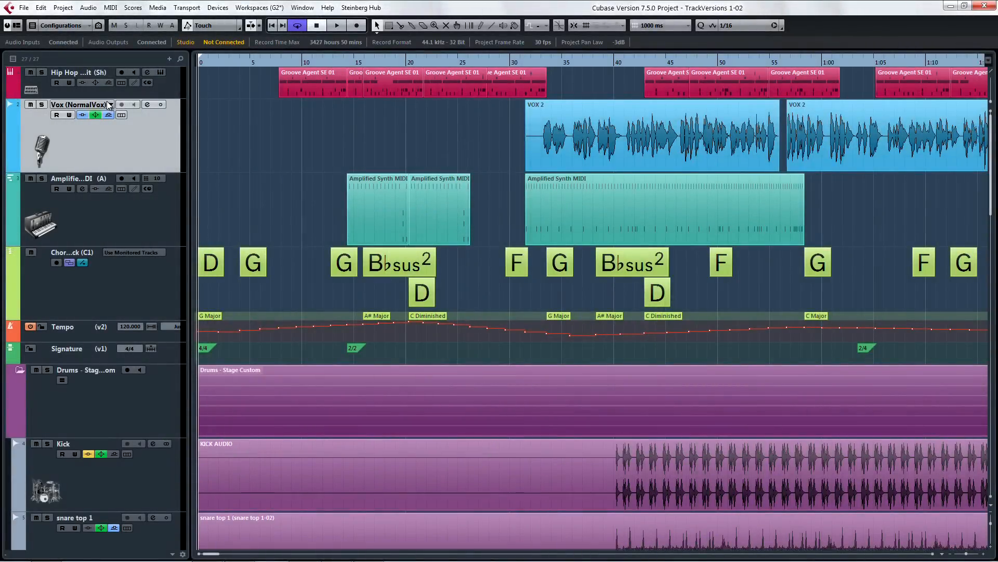
{"action": "left_click", "coordinate": [110, 104]}
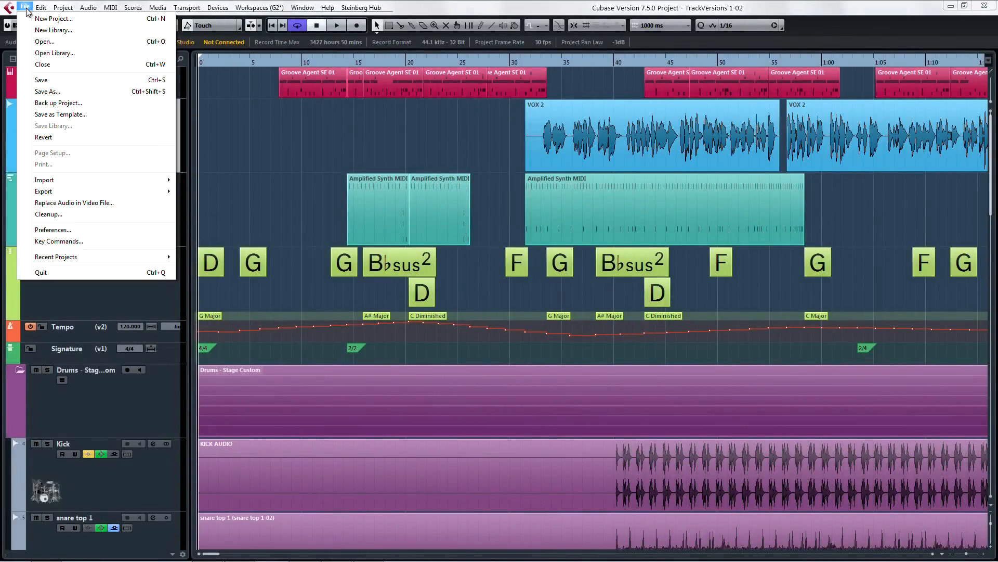
{"action": "mouse_move", "coordinate": [44, 191]}
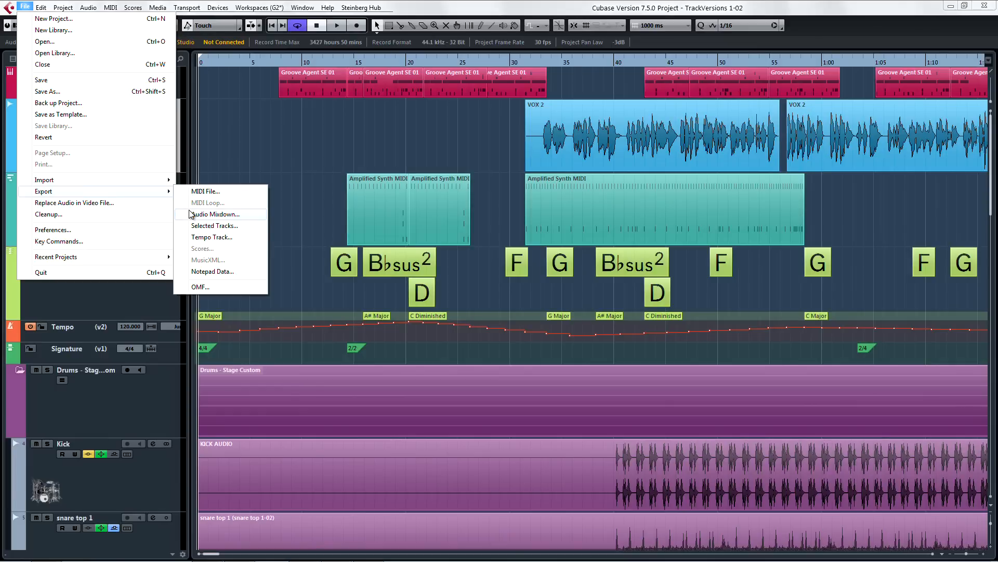
{"action": "left_click", "coordinate": [216, 214]}
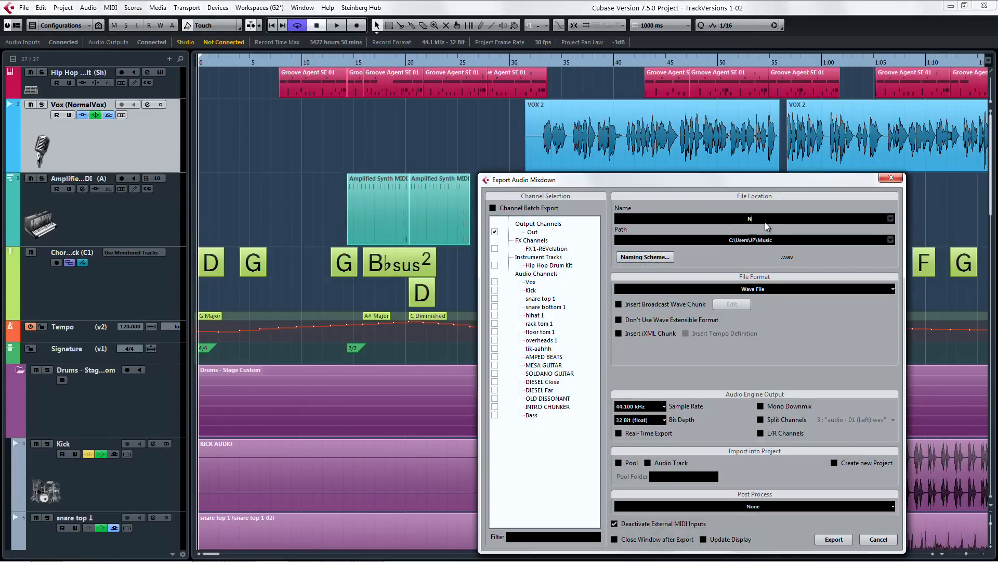
{"action": "type", "text": "New Song - Normal Vox"}
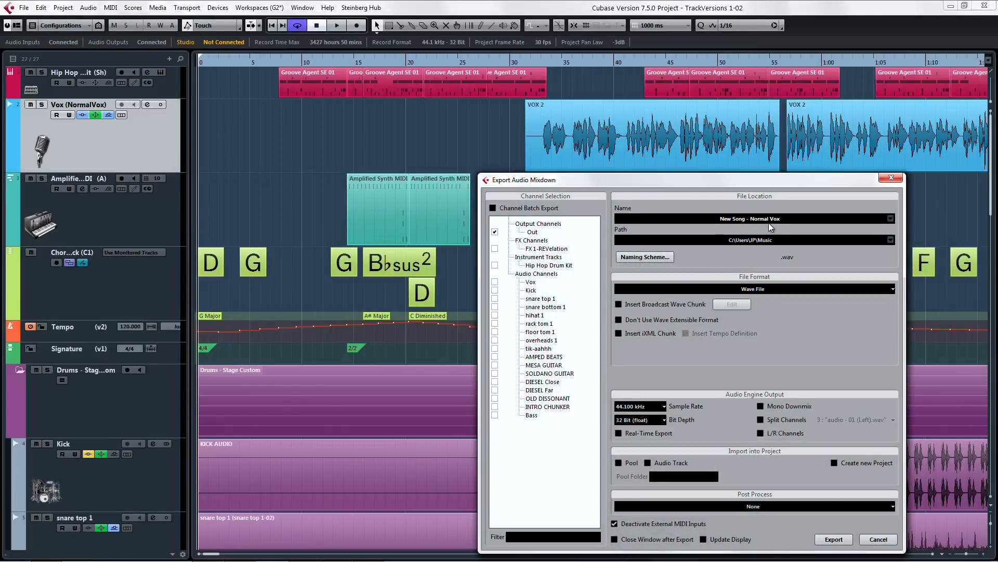
{"action": "left_click", "coordinate": [834, 539]}
{"action": "type", "text": "Clean"}
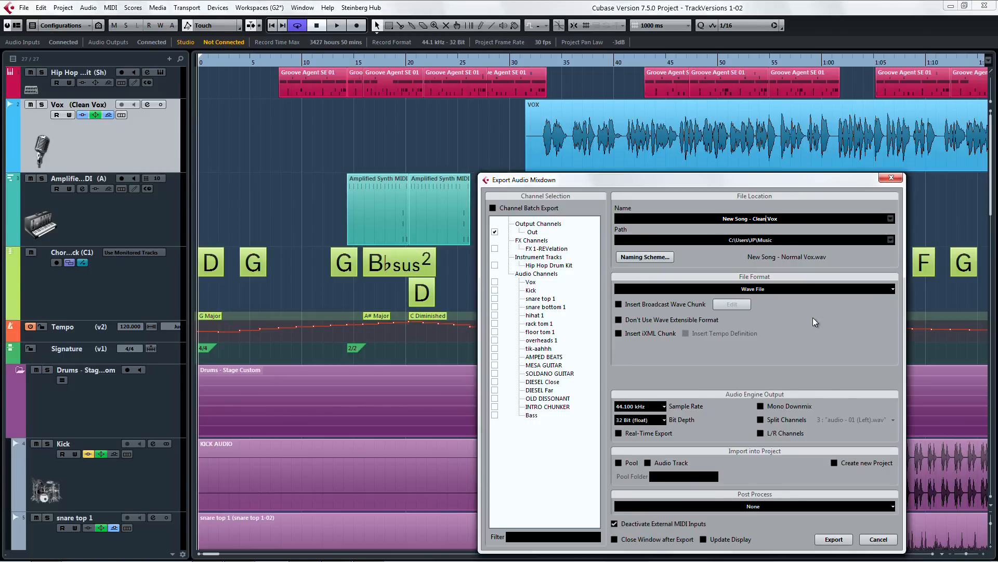
Step: Export the Clean Vox version as a second mixdown
{"action": "left_click", "coordinate": [834, 539]}
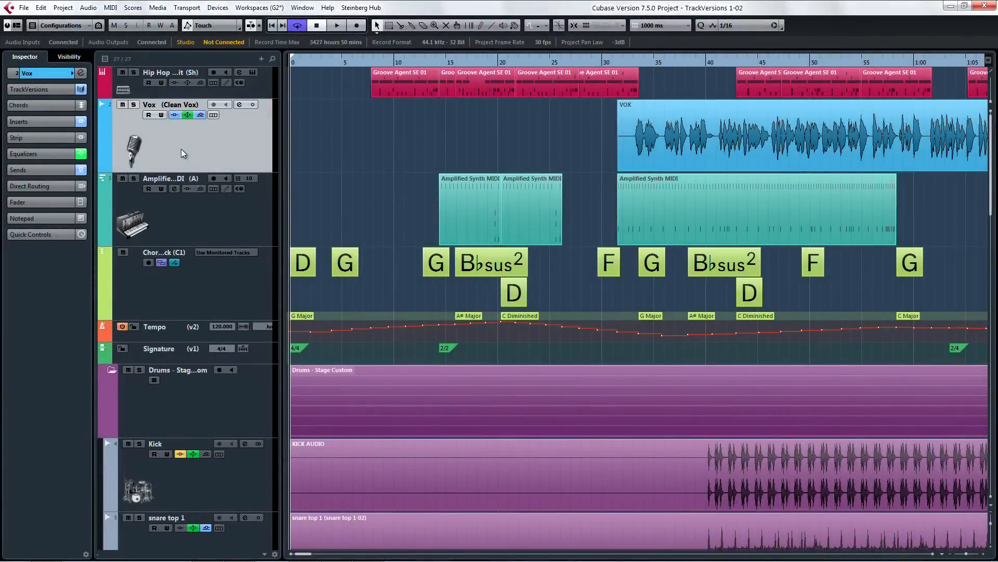
{"action": "mouse_move", "coordinate": [150, 94]}
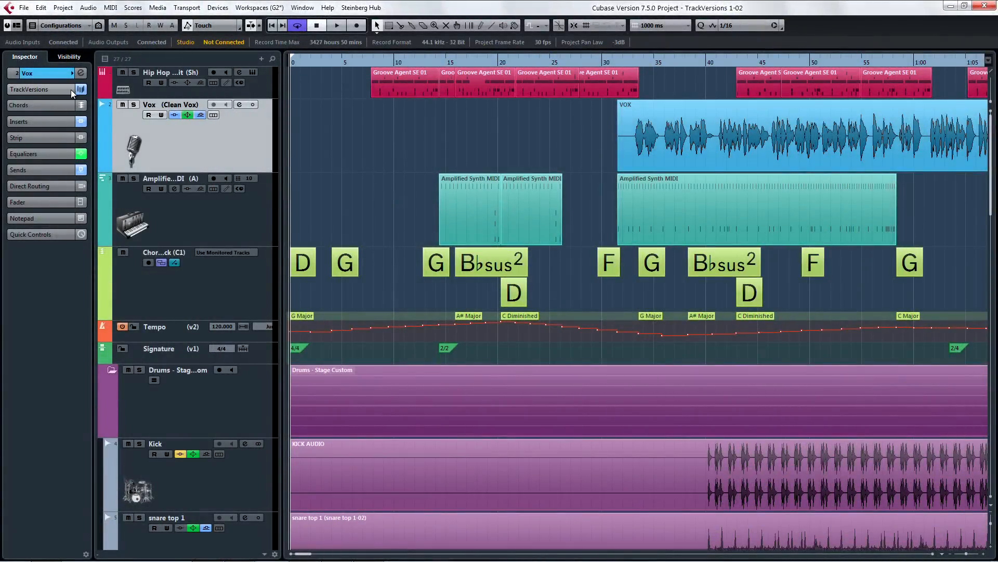
Step: In the Inspector TrackVersions list, rename Normal Vox to Dirty Vox
{"action": "left_click", "coordinate": [81, 89]}
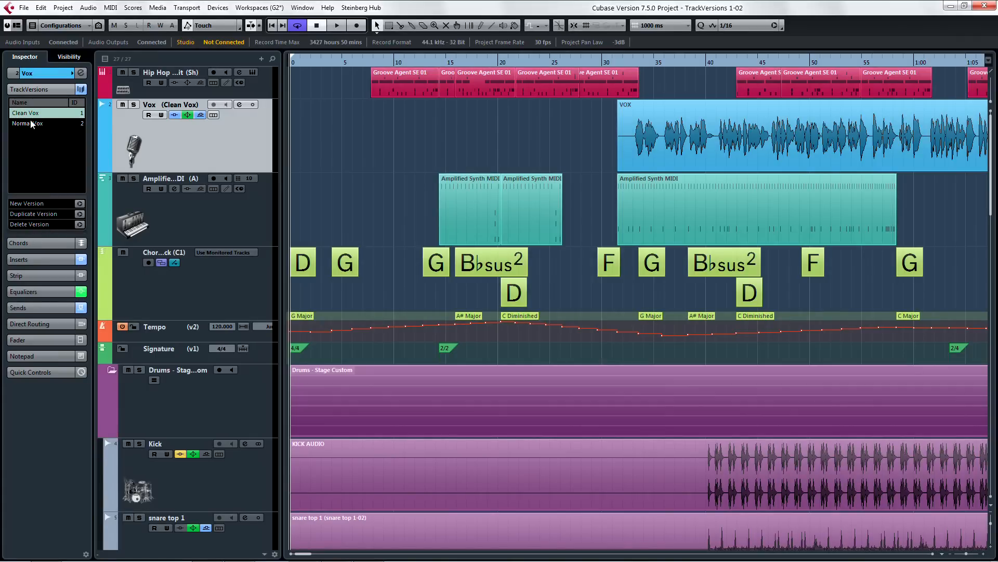
{"action": "left_click", "coordinate": [27, 124]}
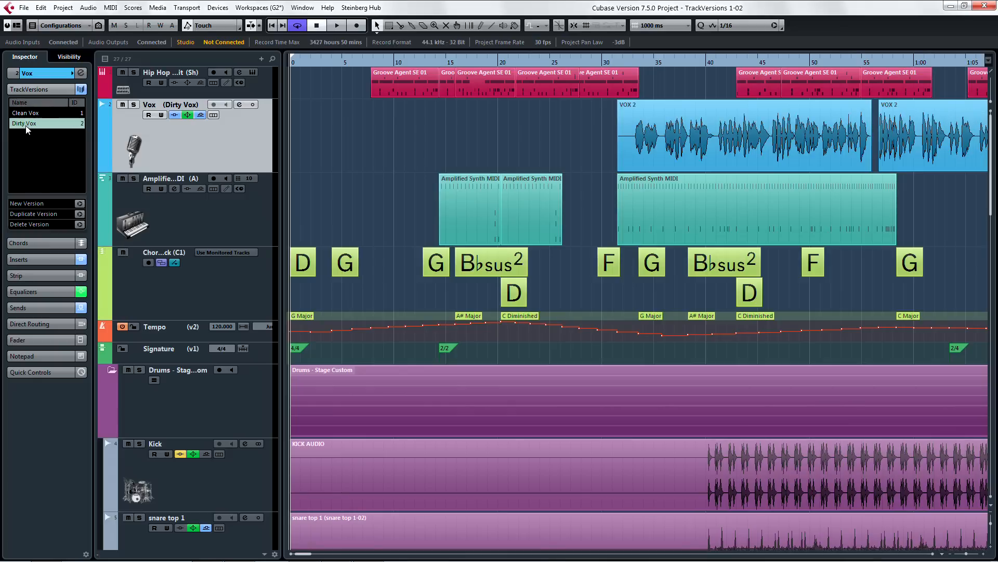
{"action": "left_click", "coordinate": [62, 7]}
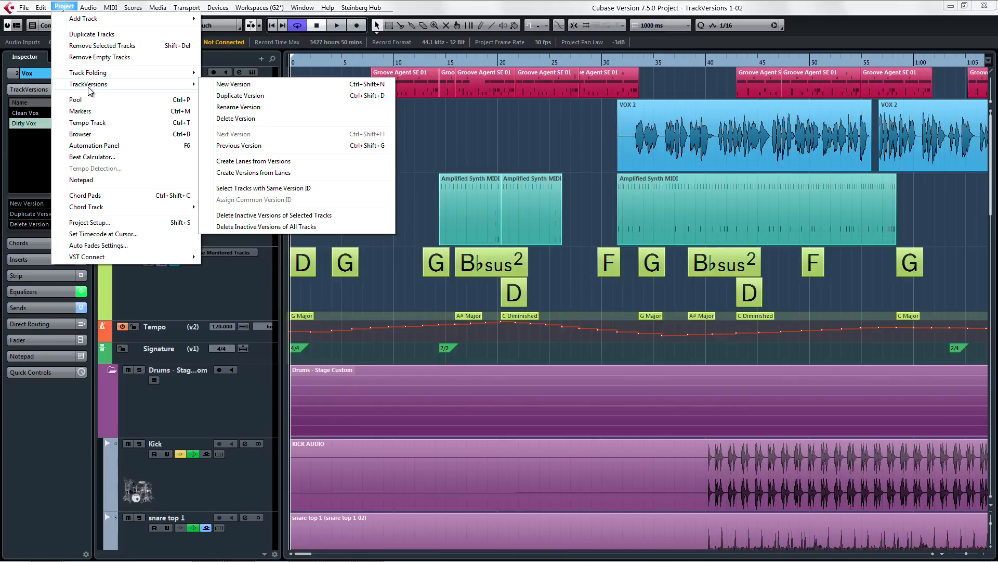
{"action": "mouse_move", "coordinate": [247, 123]}
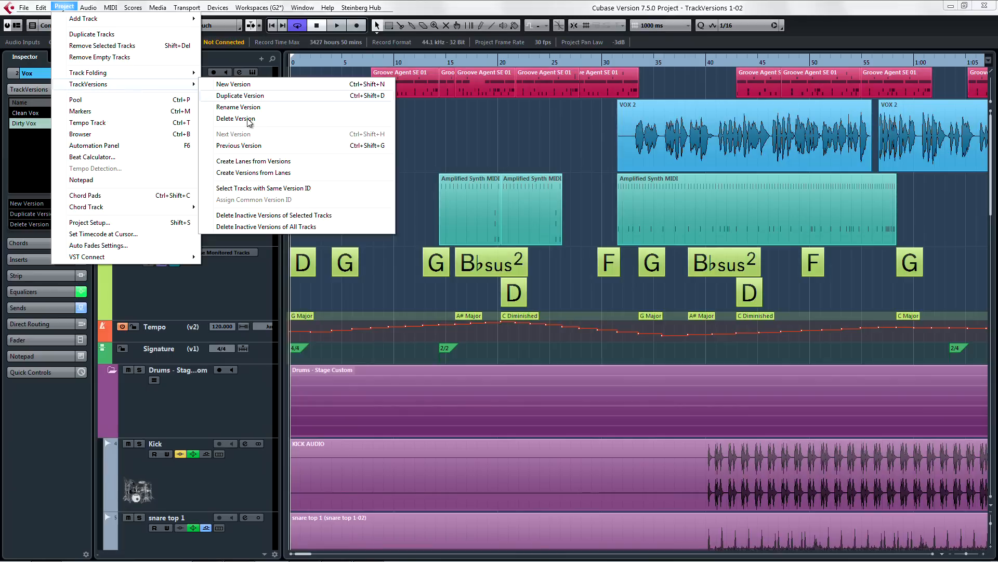
Step: Create lanes from the vocal versions, then versions from those lanes via the Project menu
{"action": "left_click", "coordinate": [252, 161]}
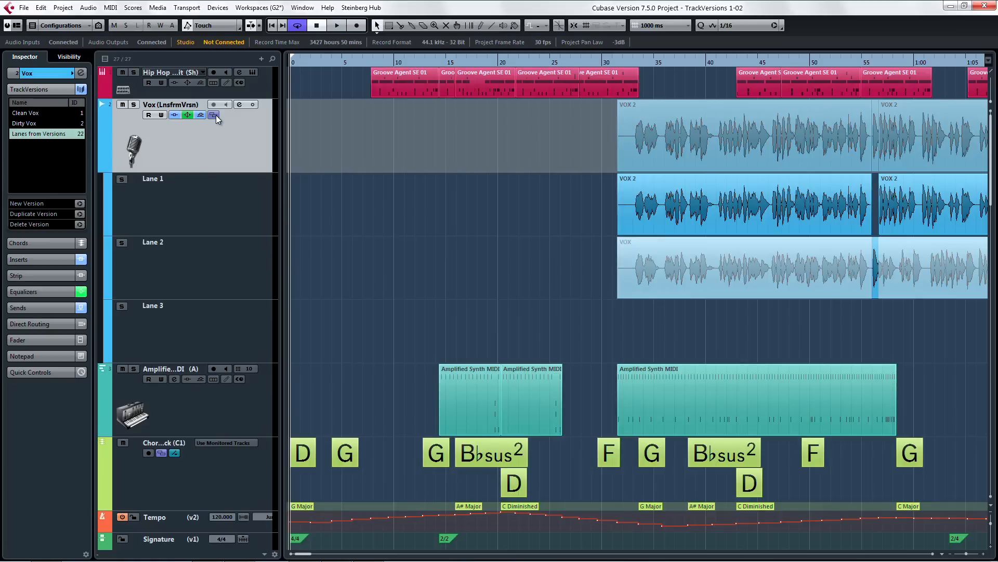
{"action": "left_click", "coordinate": [63, 8]}
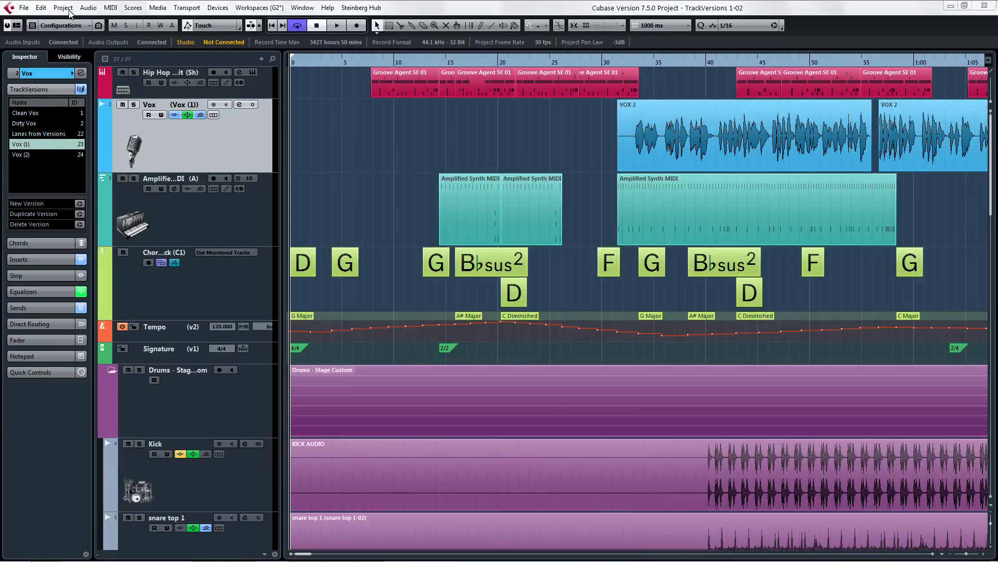
Step: Step the vocal track through Lanes from Versions and Dirty Vox back toward Clean Vox
{"action": "left_click", "coordinate": [63, 7]}
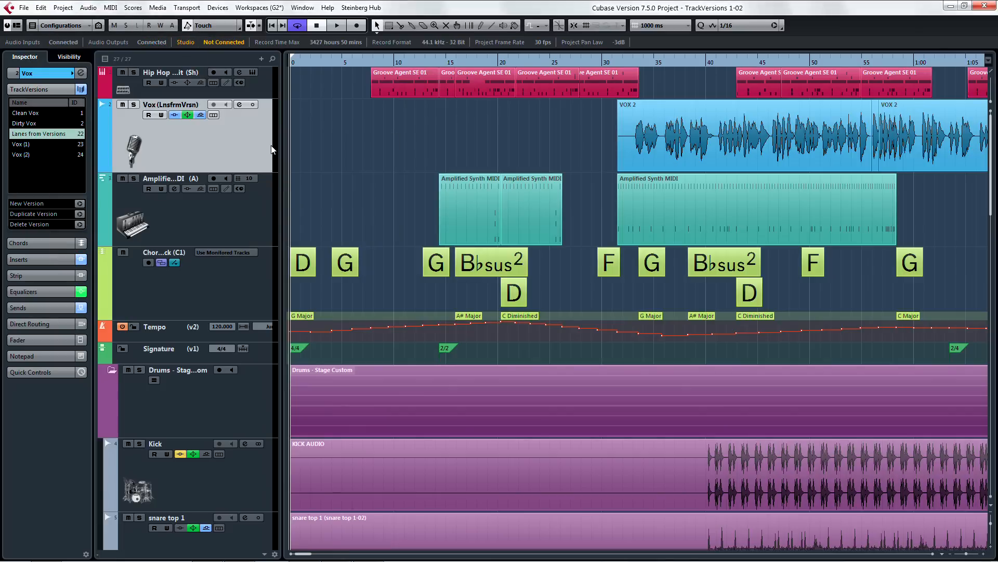
{"action": "left_click", "coordinate": [24, 123]}
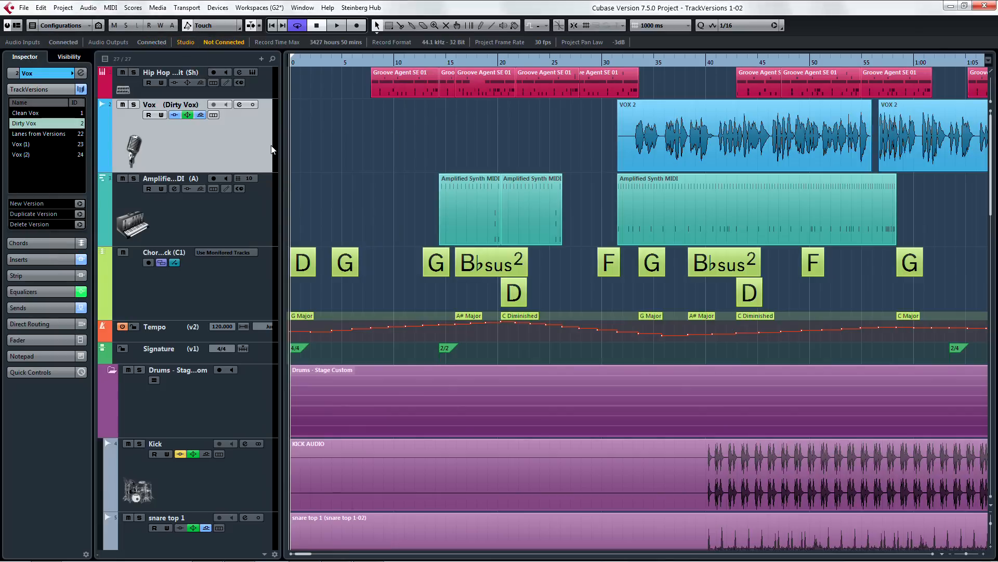
{"action": "left_click", "coordinate": [21, 143]}
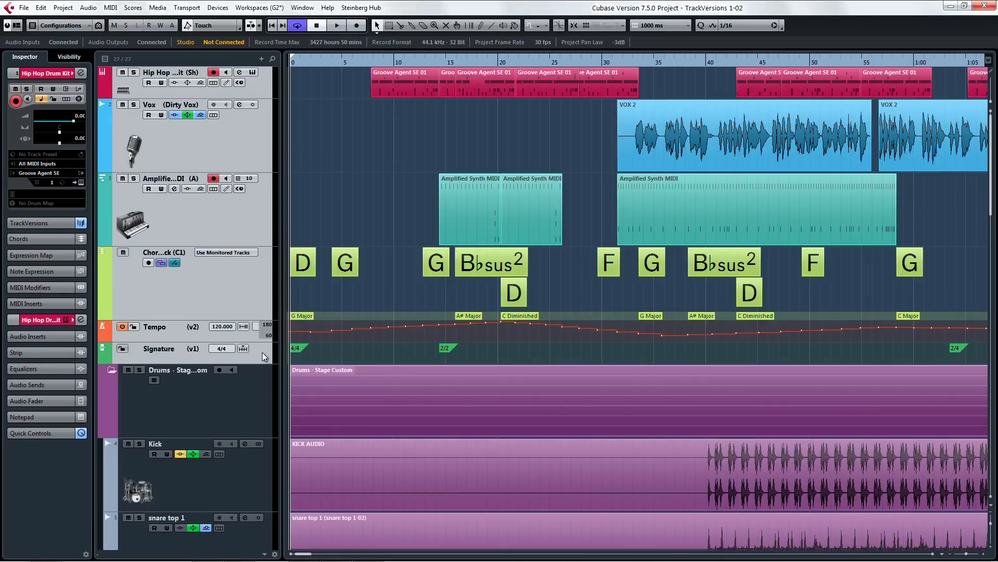
Step: Switch the Amplified Synth track to its version holding the ANIX MIDI part
{"action": "left_click", "coordinate": [62, 8]}
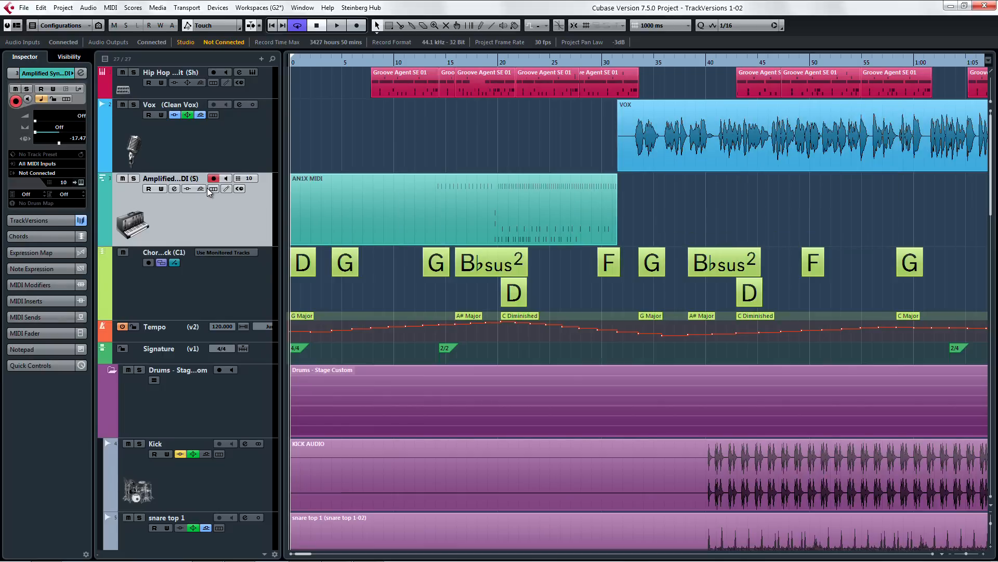
{"action": "left_click", "coordinate": [172, 71]}
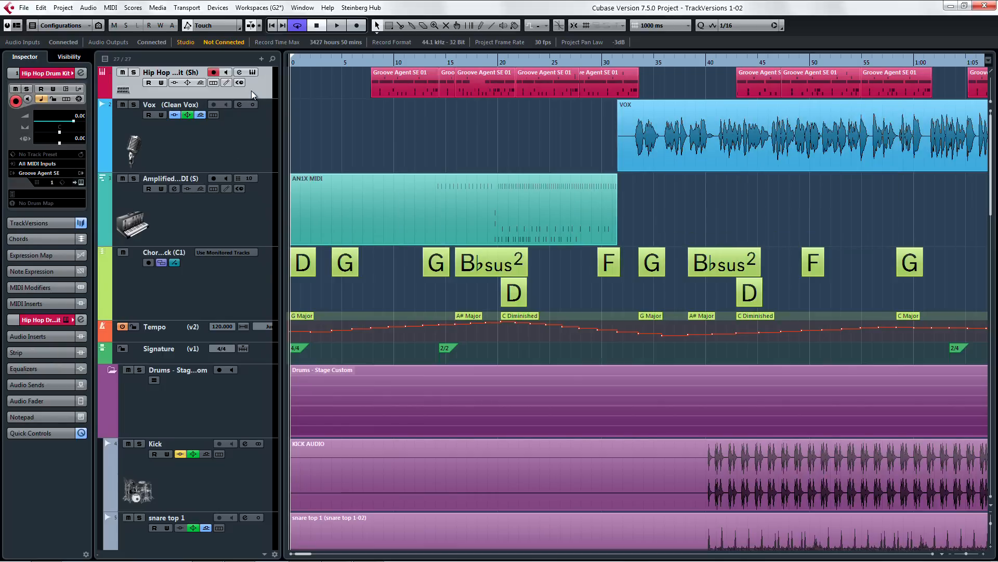
{"action": "left_click", "coordinate": [62, 8]}
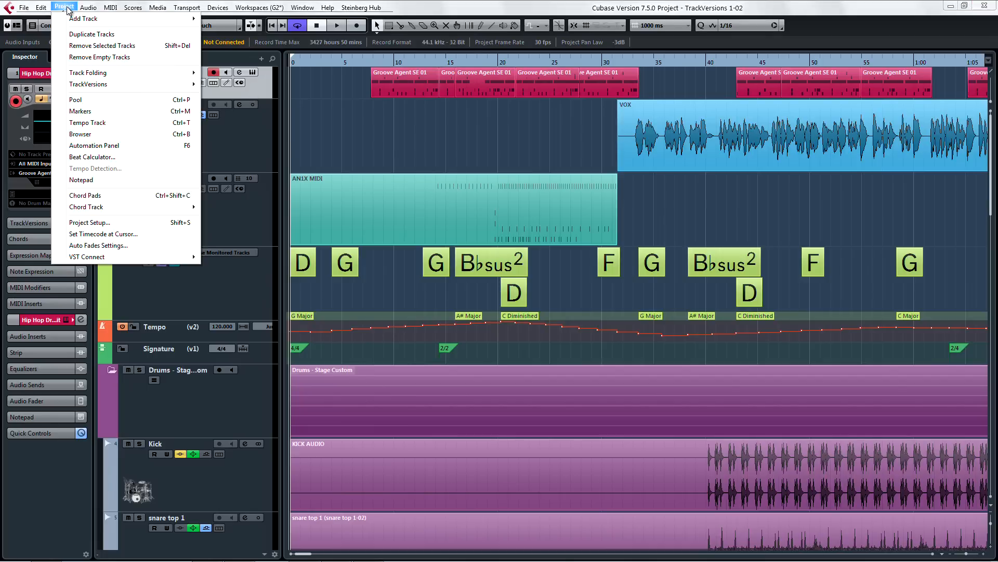
{"action": "mouse_move", "coordinate": [88, 84]}
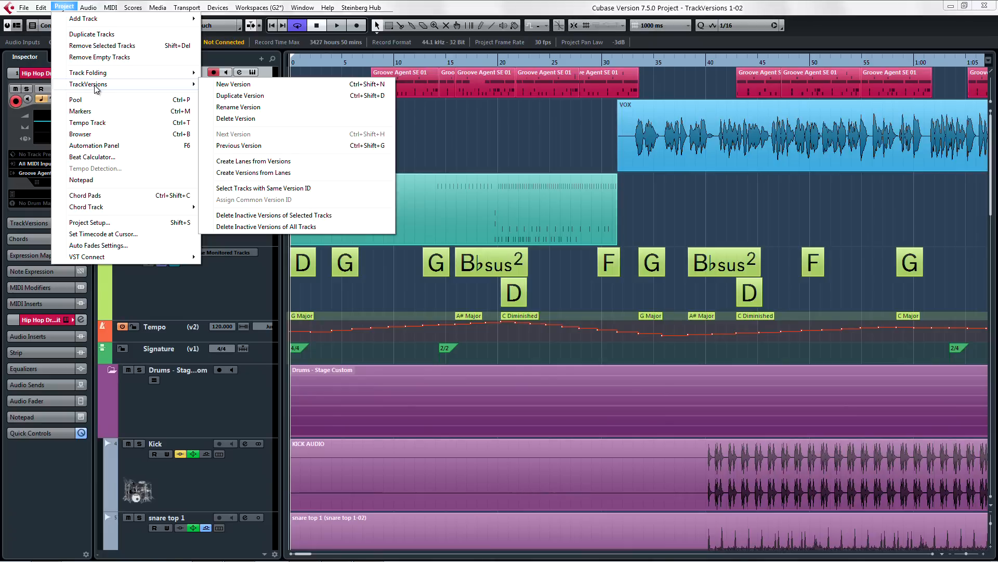
{"action": "mouse_move", "coordinate": [265, 176]}
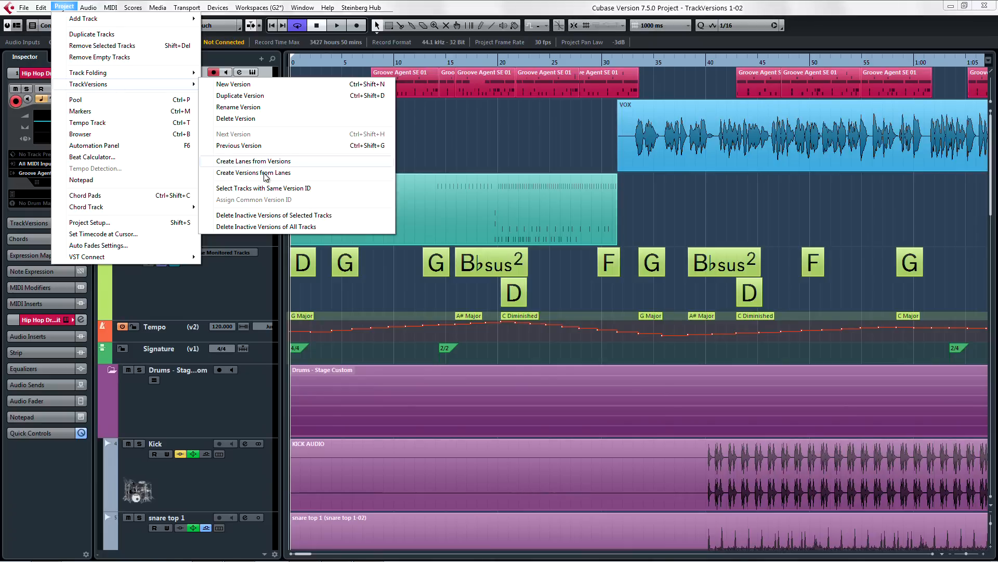
{"action": "left_click", "coordinate": [253, 173]}
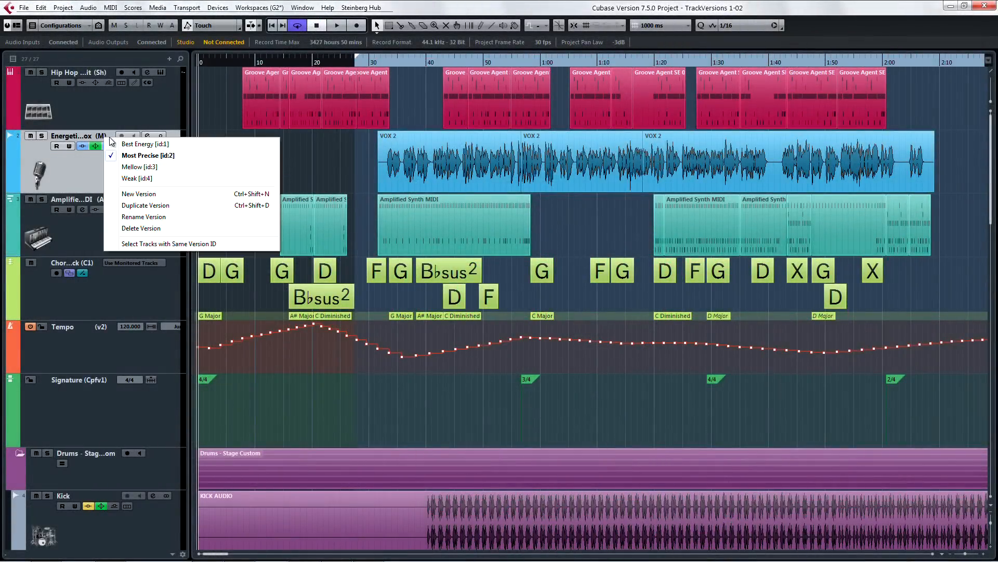
Step: Switch the vocal track to Best Energy and list the drum track's Basic and Shuffled versions
{"action": "left_click", "coordinate": [146, 143]}
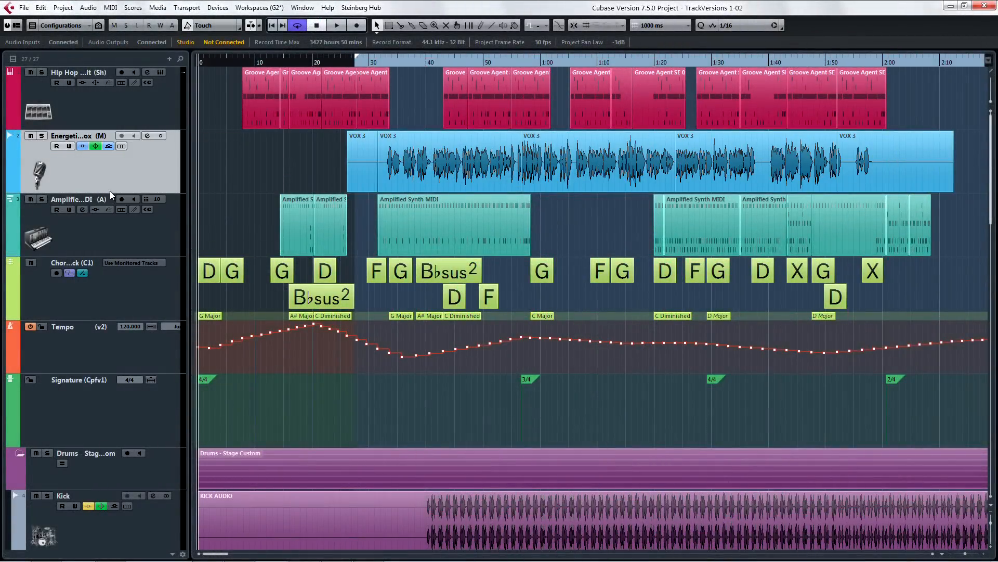
{"action": "left_click", "coordinate": [109, 71]}
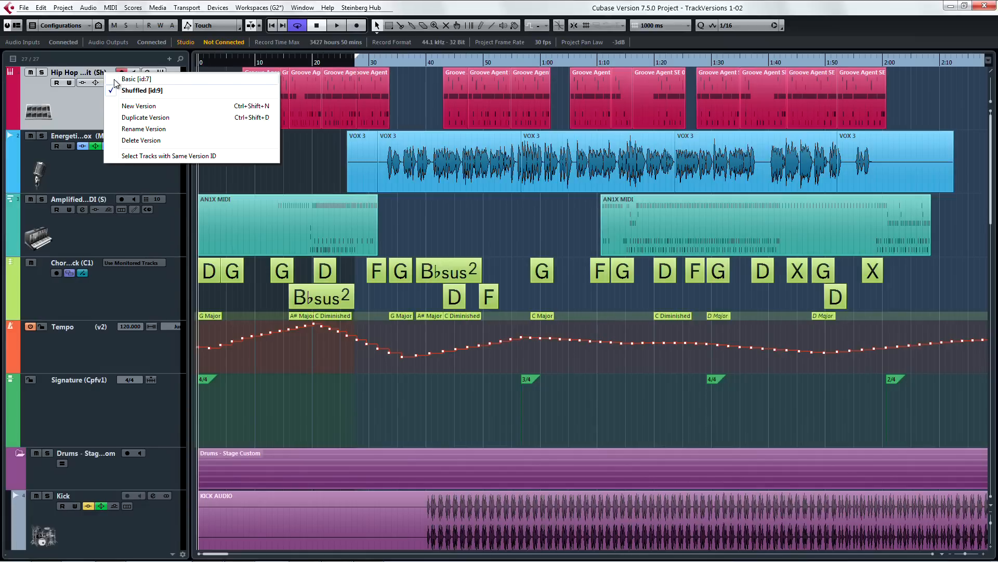